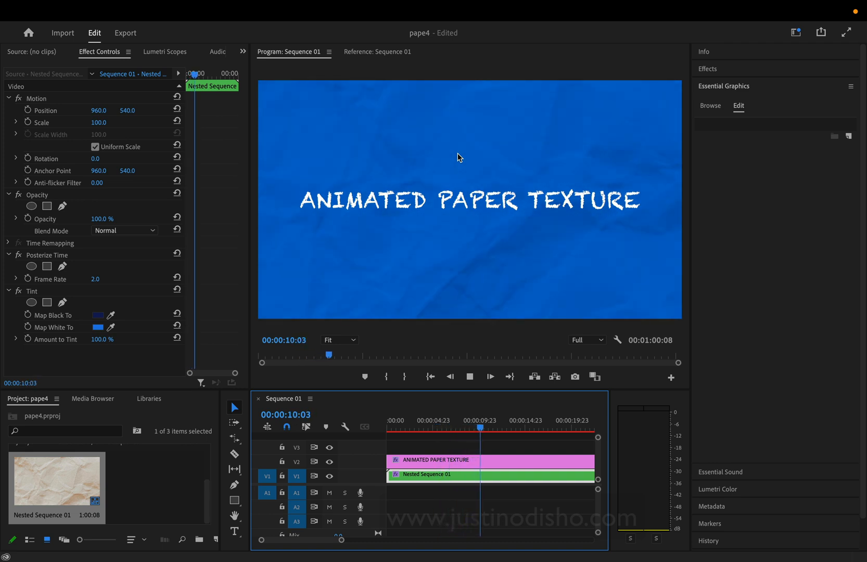
Step: Preview the paper animation from about four seconds, then select the ANIMATED PAPER TEXTURE title clip
click(448, 420)
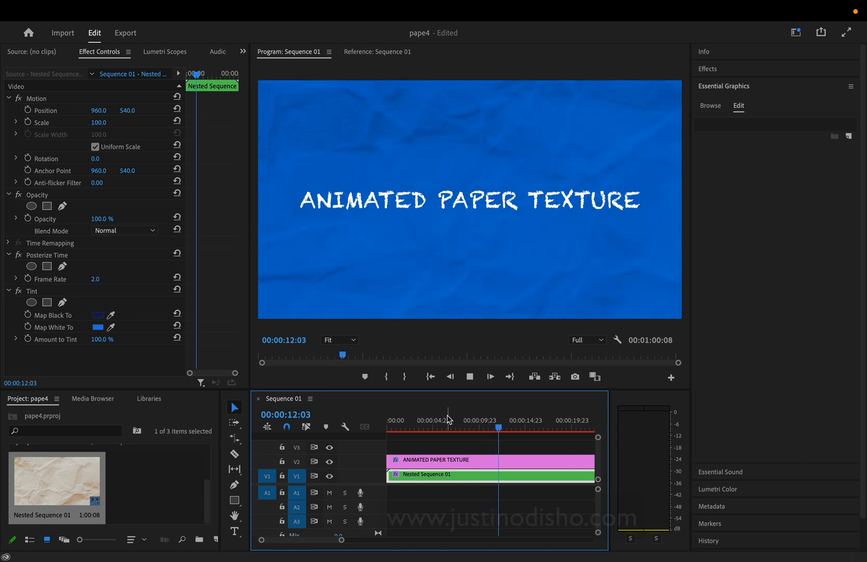
click(409, 429)
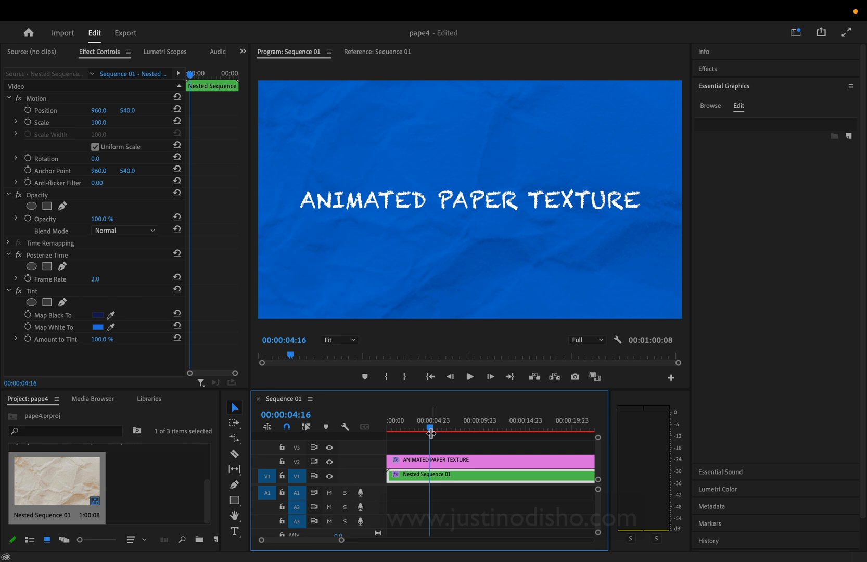
click(387, 428)
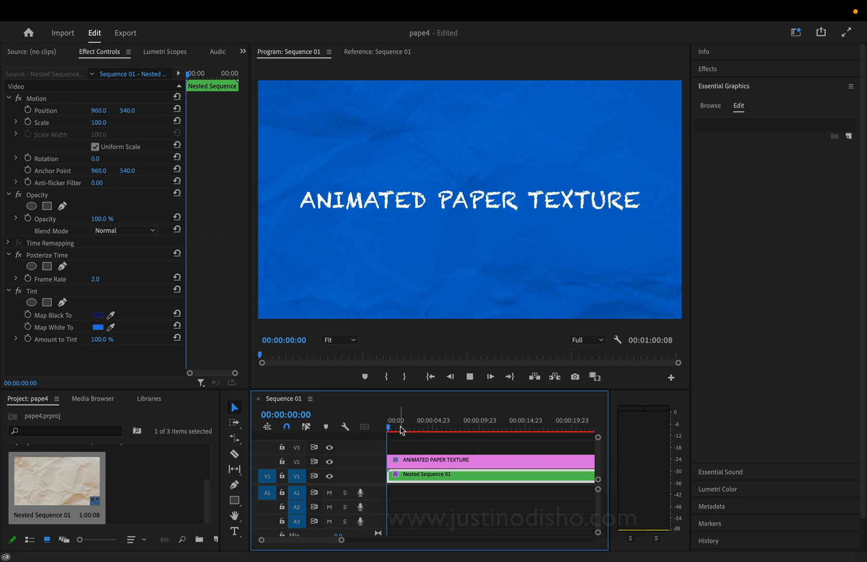
click(424, 428)
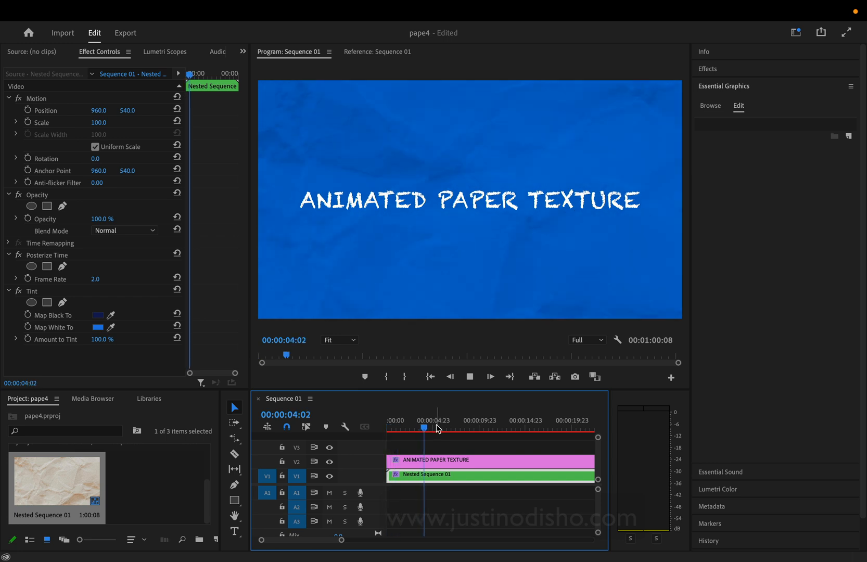
click(469, 377)
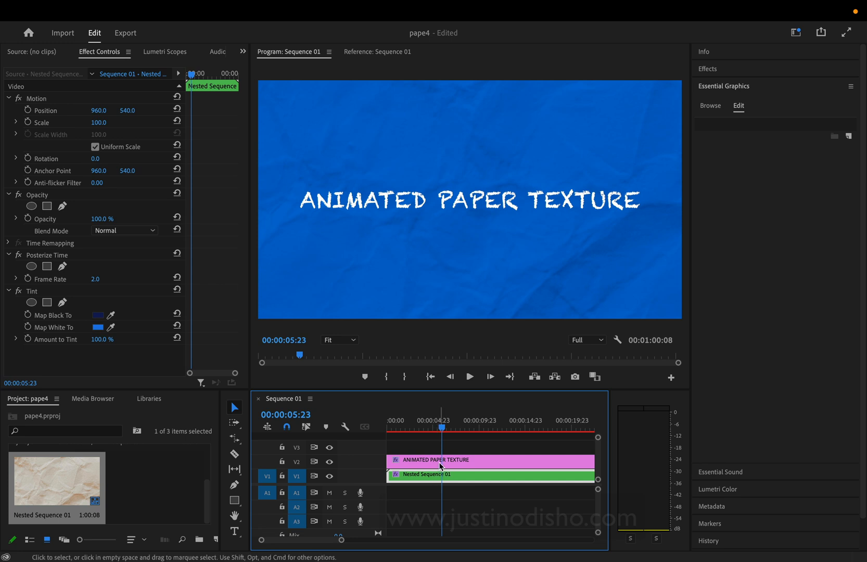
click(437, 459)
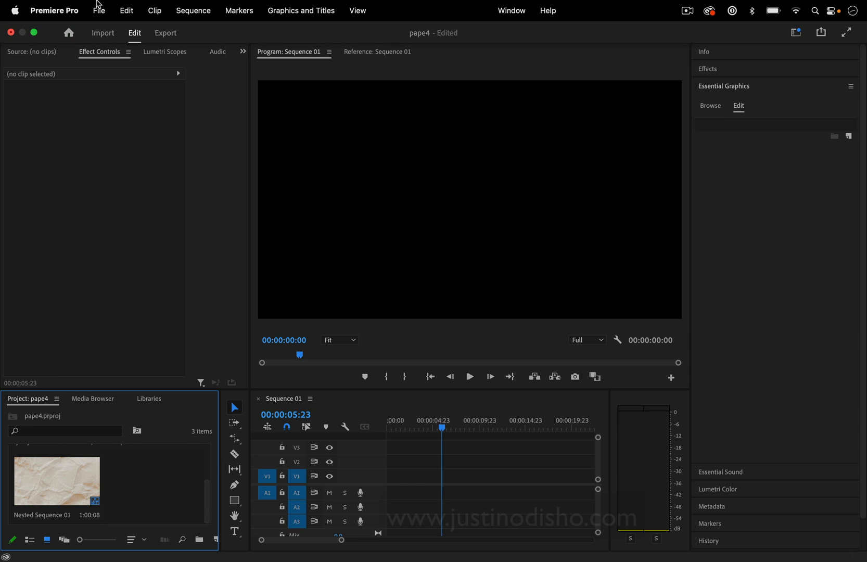
click(99, 10)
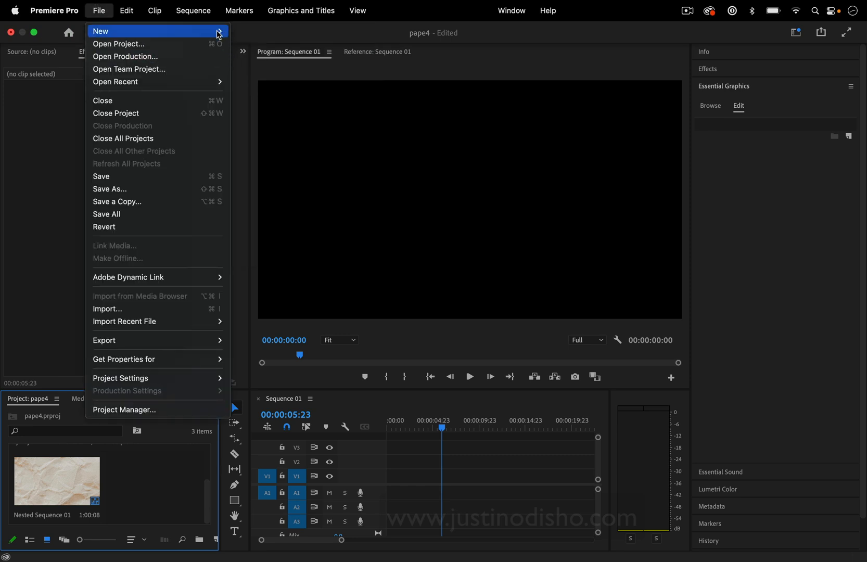
click(100, 30)
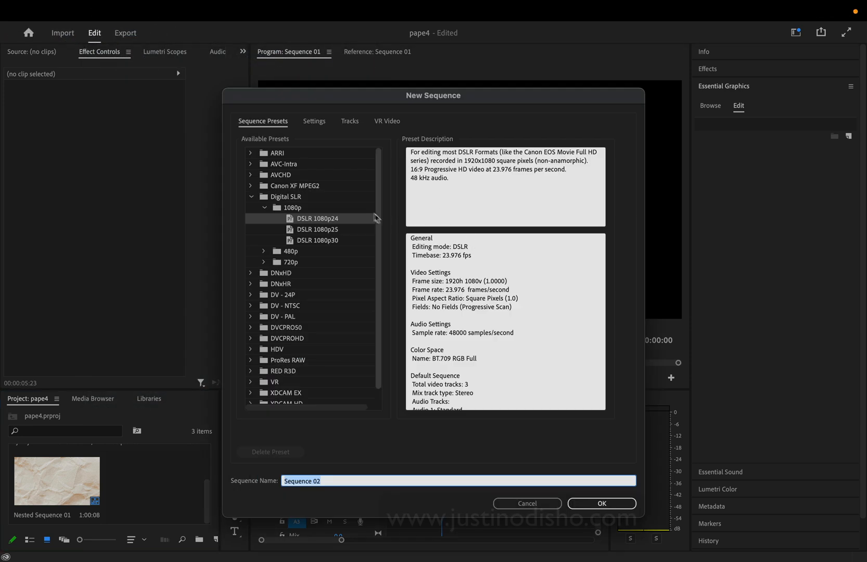
mouse_move(343, 226)
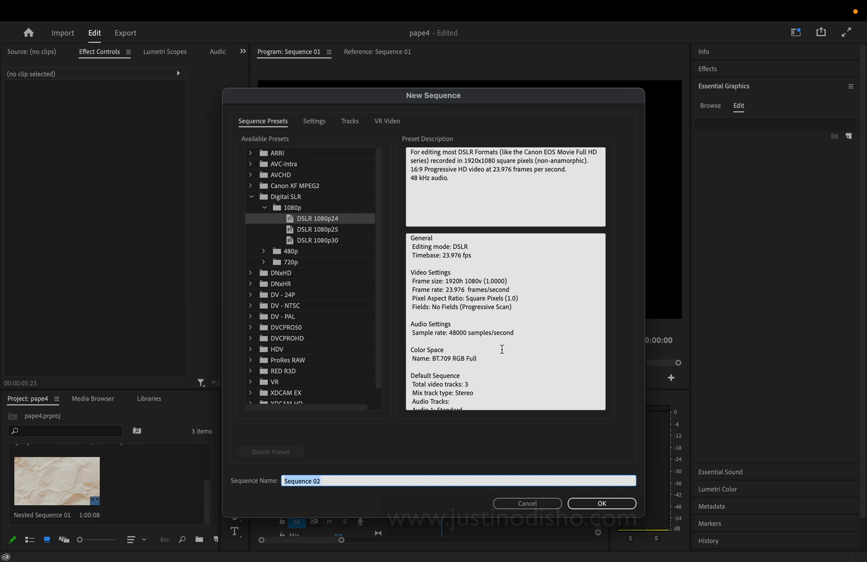
mouse_move(375, 189)
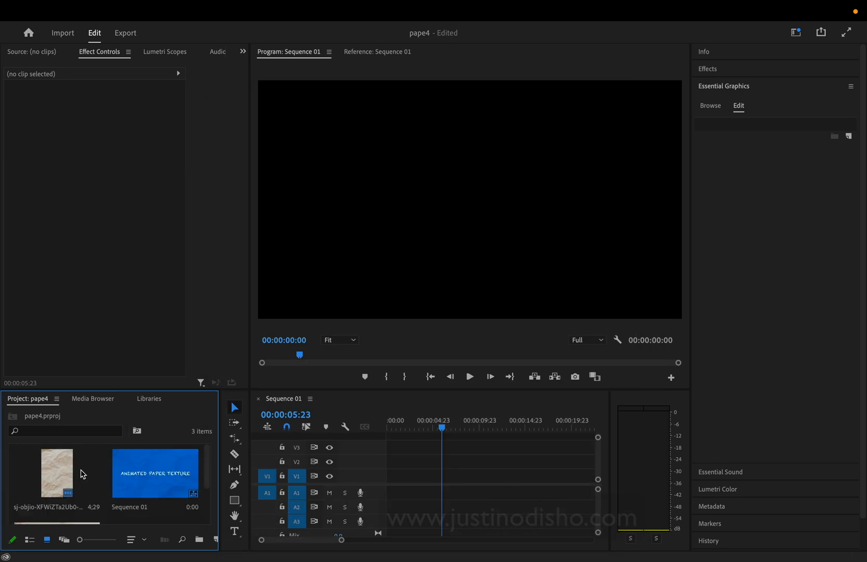
Step: Load the crumpled paper image into Source and show its motion and opacity settings
double_click(56, 473)
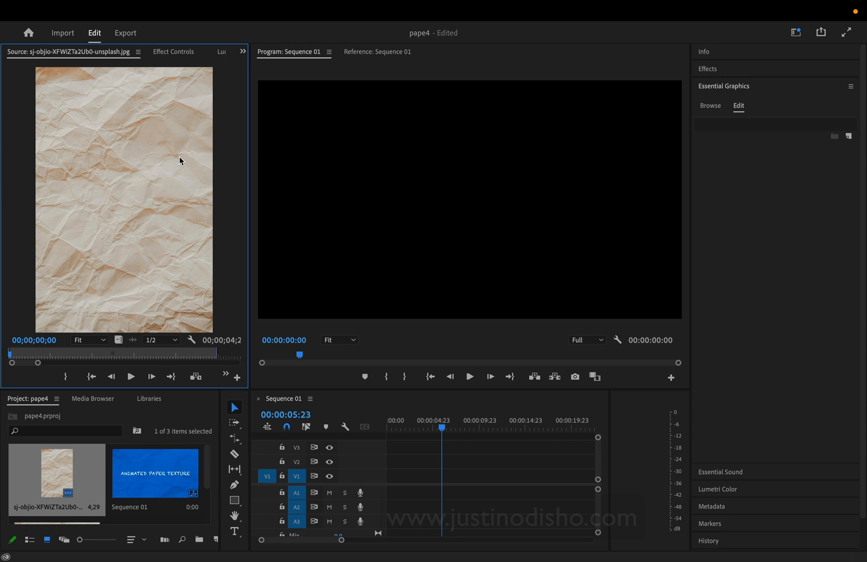
mouse_move(161, 187)
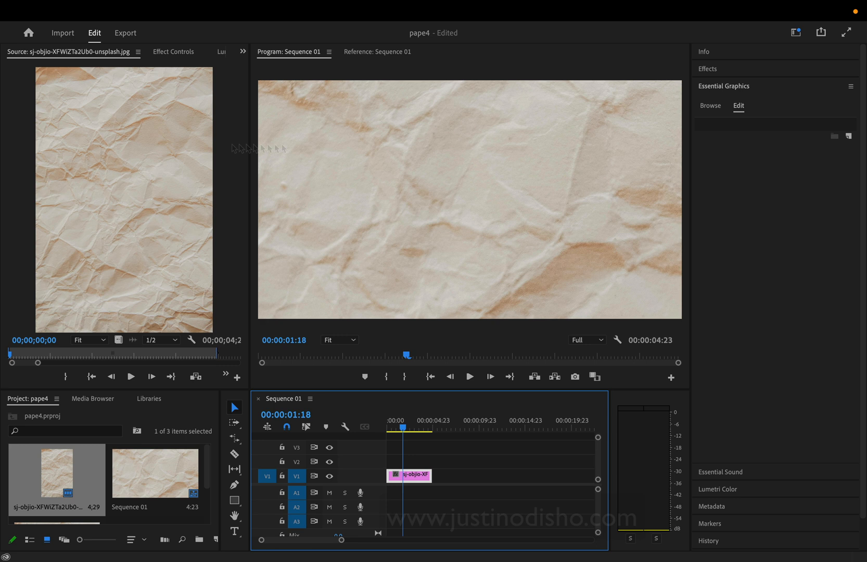
mouse_move(416, 265)
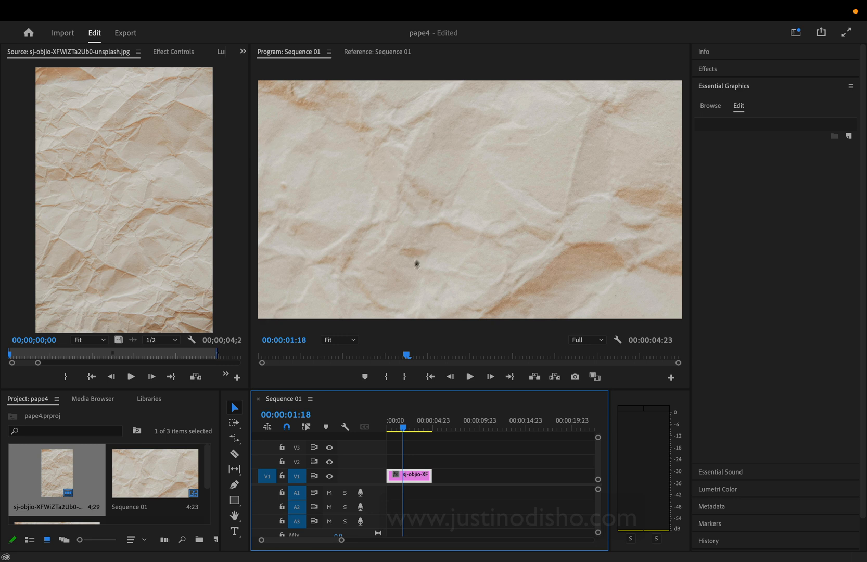
click(173, 51)
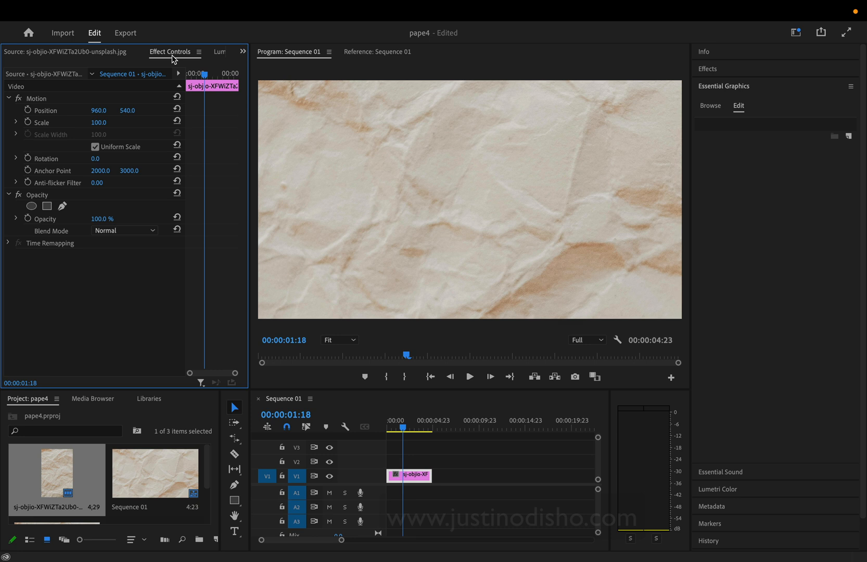
mouse_move(358, 403)
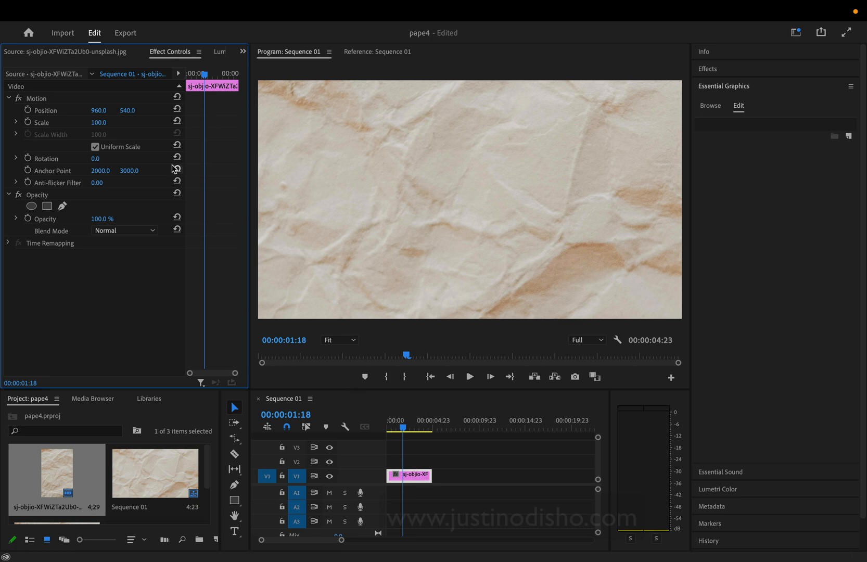
Step: With Motion selected and the Program zoomed out, drag the paper image up to about 948, 255
click(36, 98)
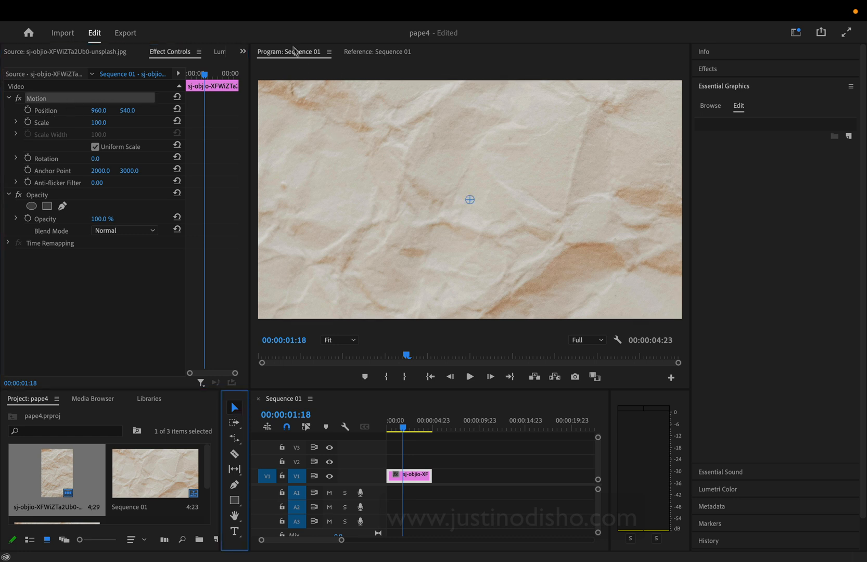
click(337, 339)
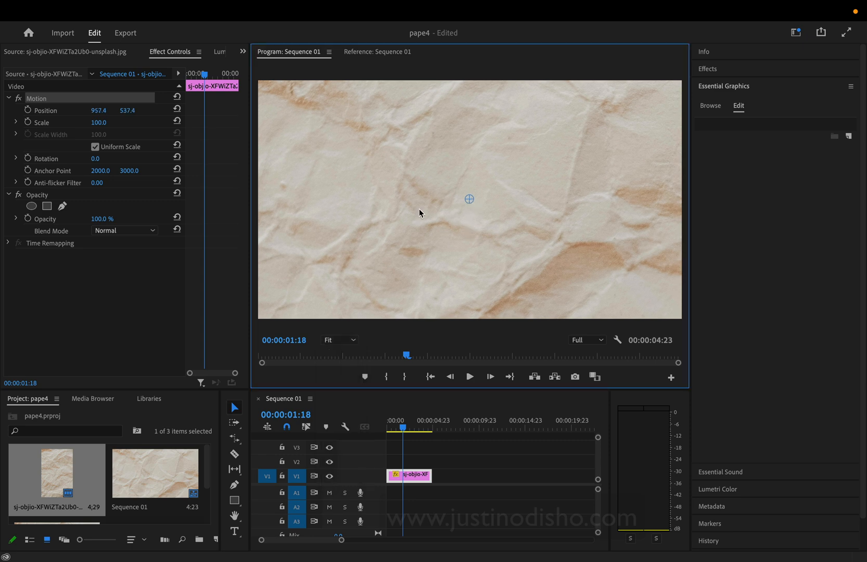
drag(468, 199, 499, 195)
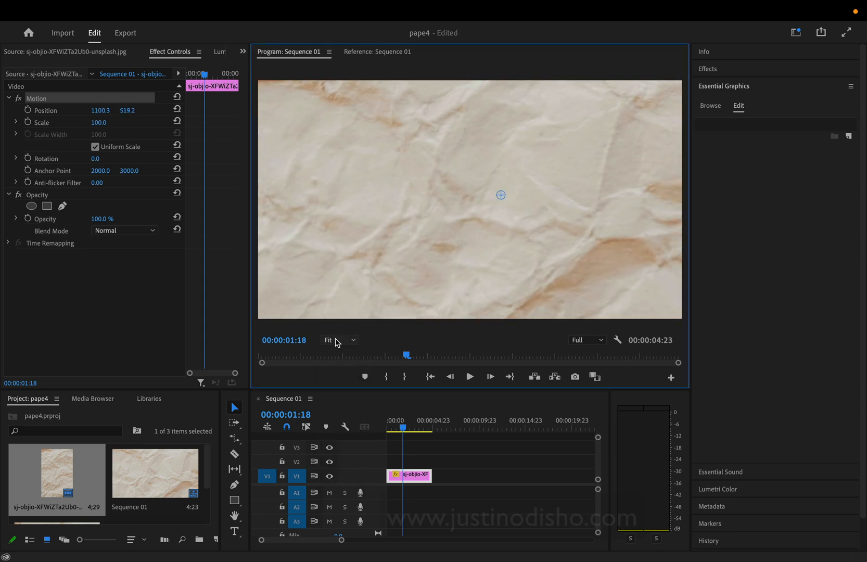
click(338, 340)
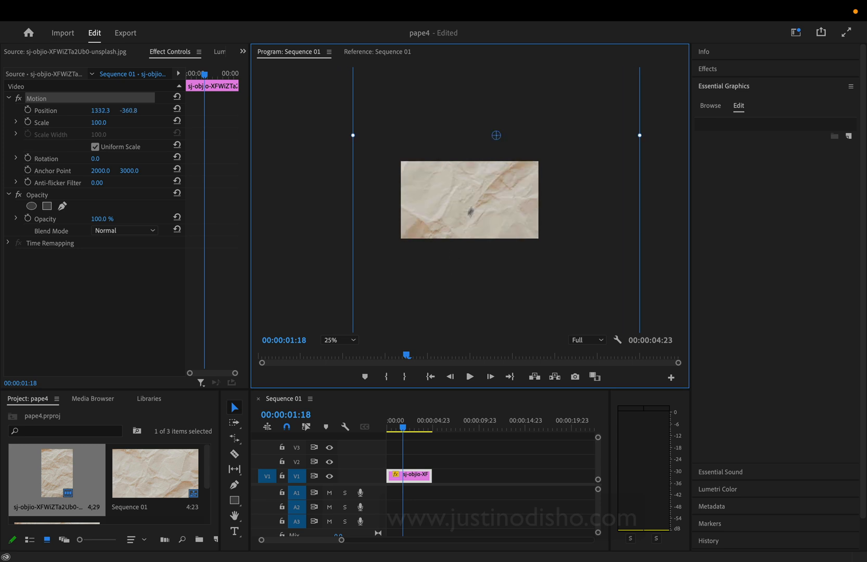
drag(496, 134, 469, 185)
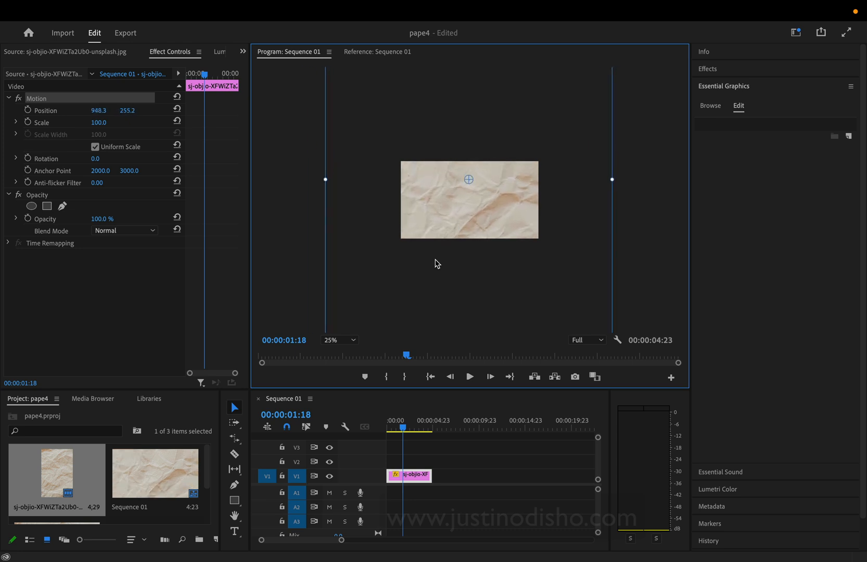
mouse_move(325, 238)
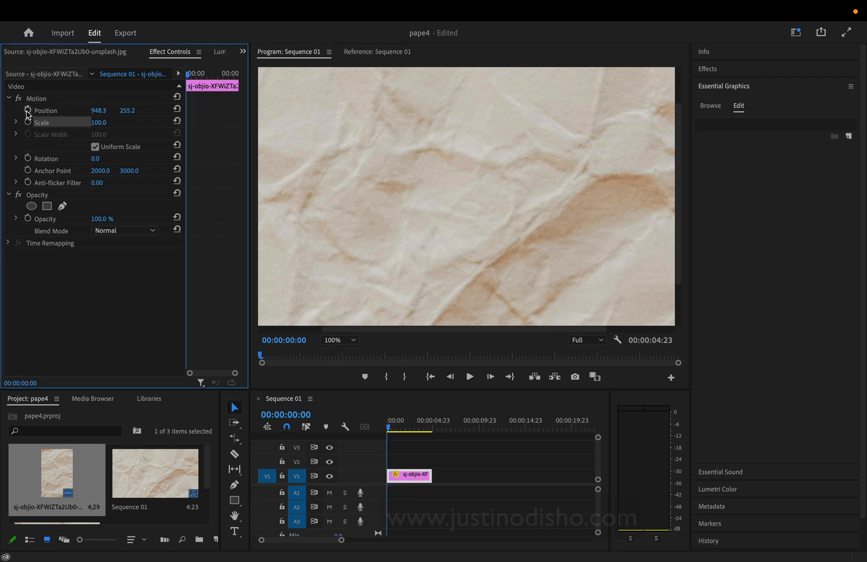
Step: Enable Position keyframing and drag the paper image to several spots, tracing a wandering path
click(27, 111)
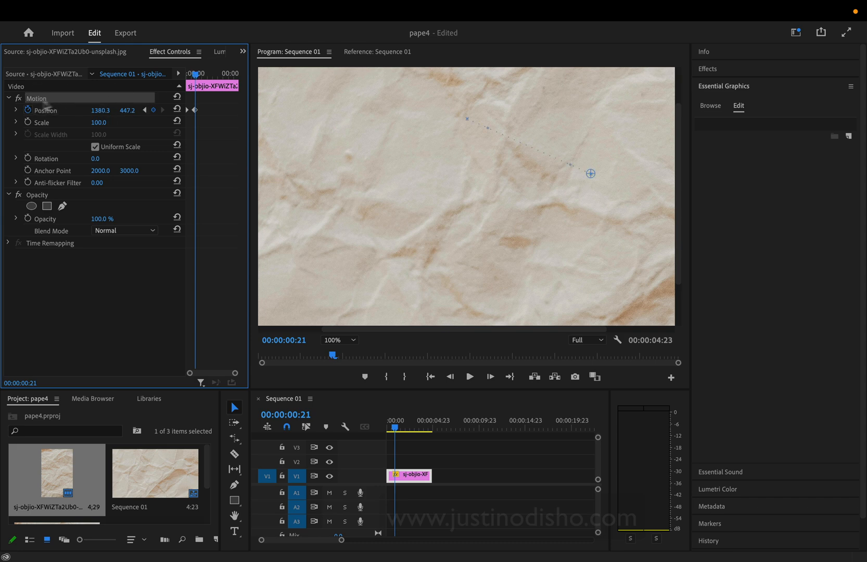
mouse_move(466, 176)
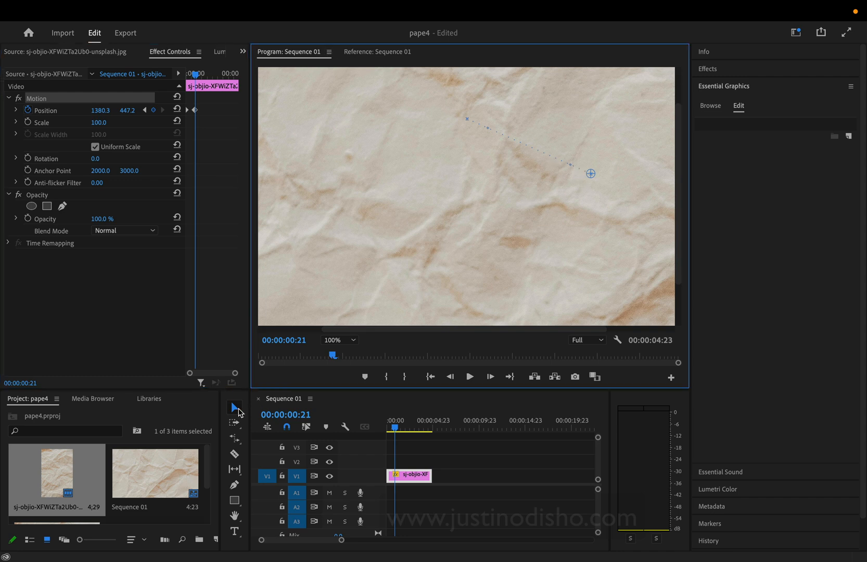
drag(590, 173, 428, 209)
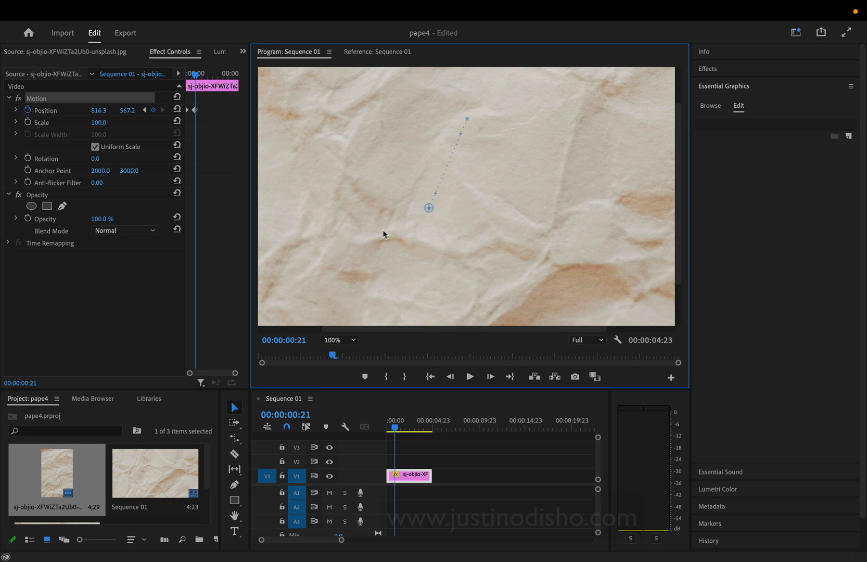
drag(429, 208, 574, 140)
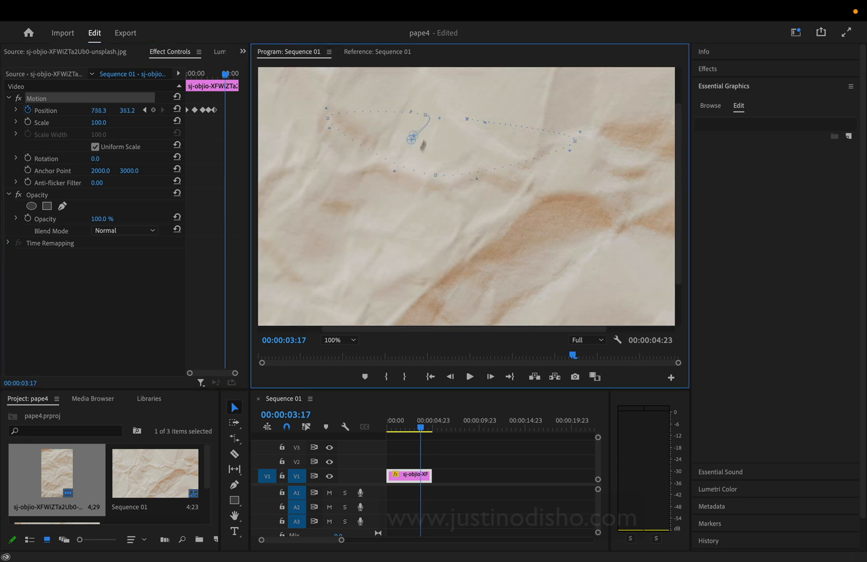
click(229, 73)
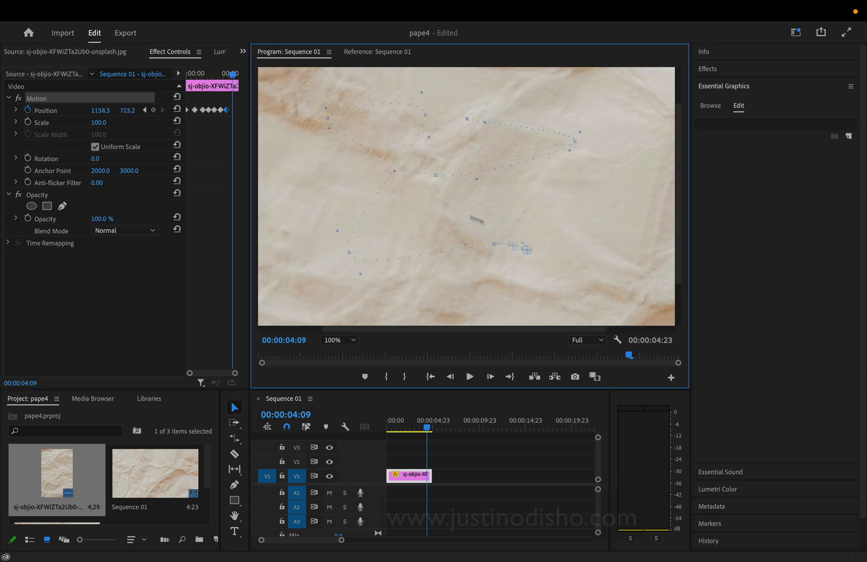
Step: Drag the paper image for a final position keyframe at 4:09, near 1450, 787
drag(522, 249, 610, 270)
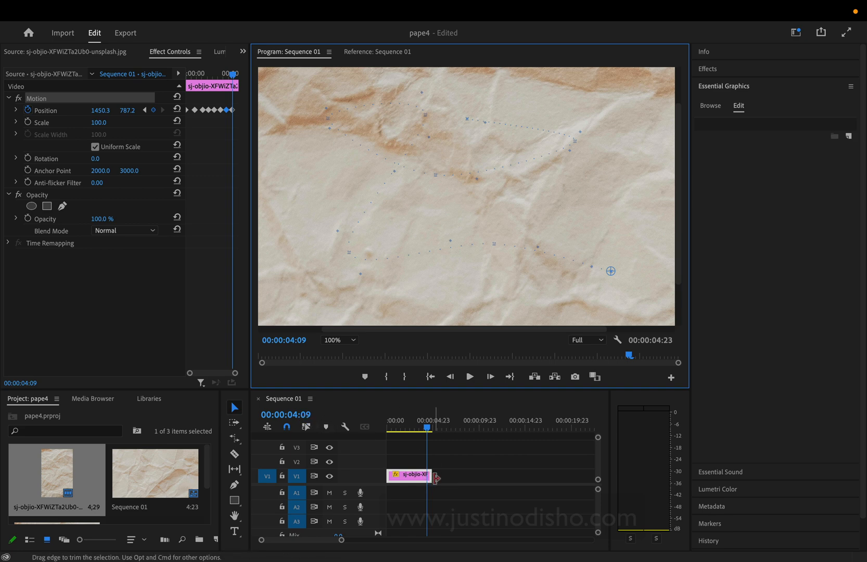
Step: Drag the paper clip's right edge on V1 until it lasts about 30 seconds
drag(435, 475, 539, 475)
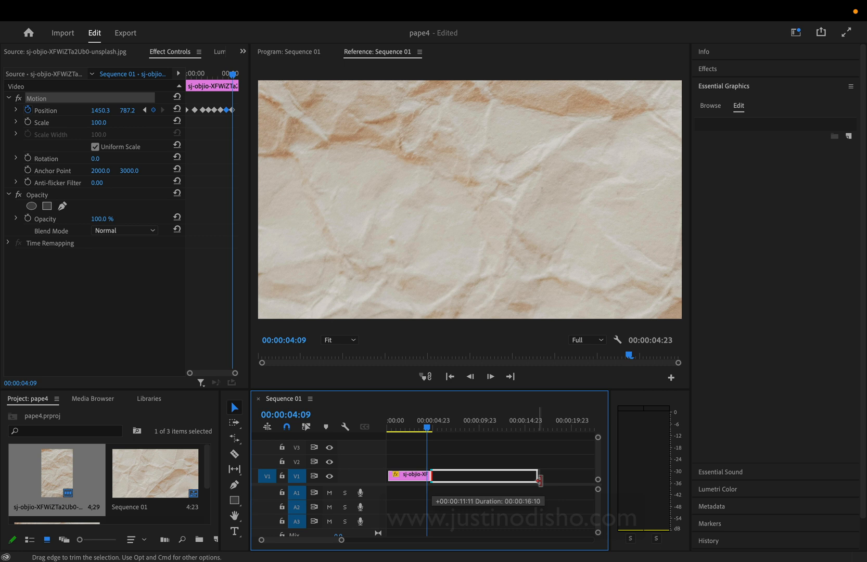
drag(539, 475, 522, 477)
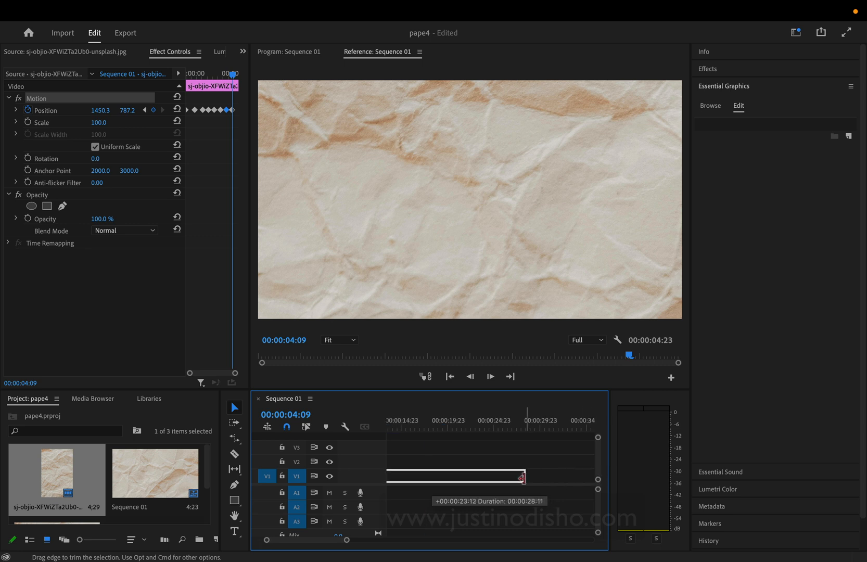
drag(519, 475, 541, 476)
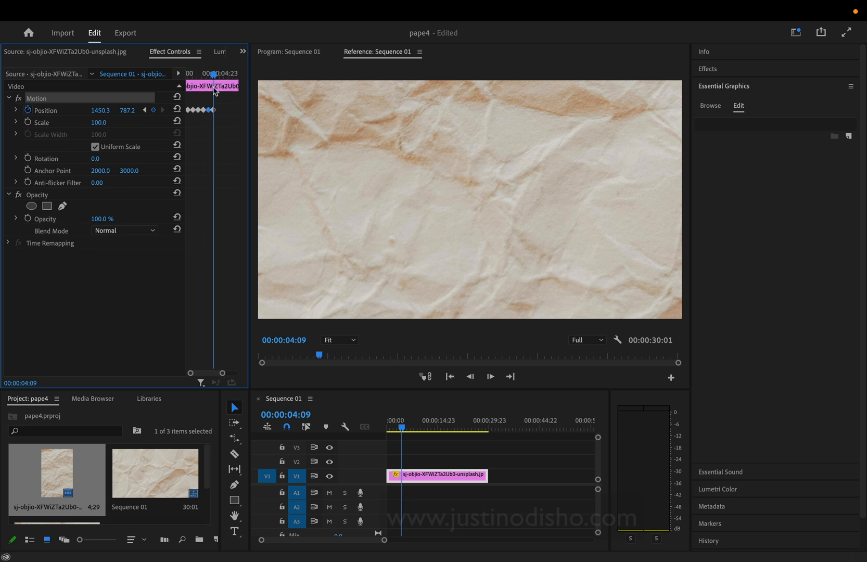
mouse_move(138, 94)
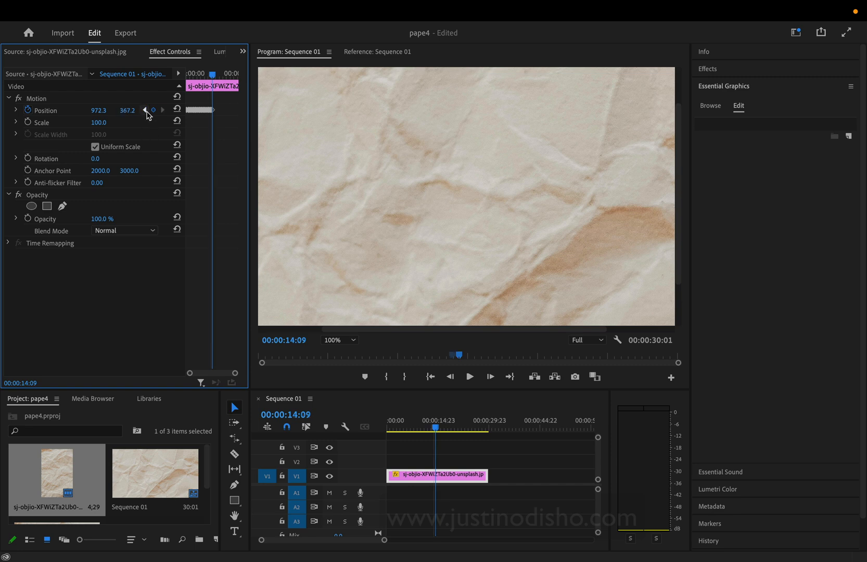
Step: Paste the Position keyframes further along the clip and reposition the paper near its end
key(cmd+v)
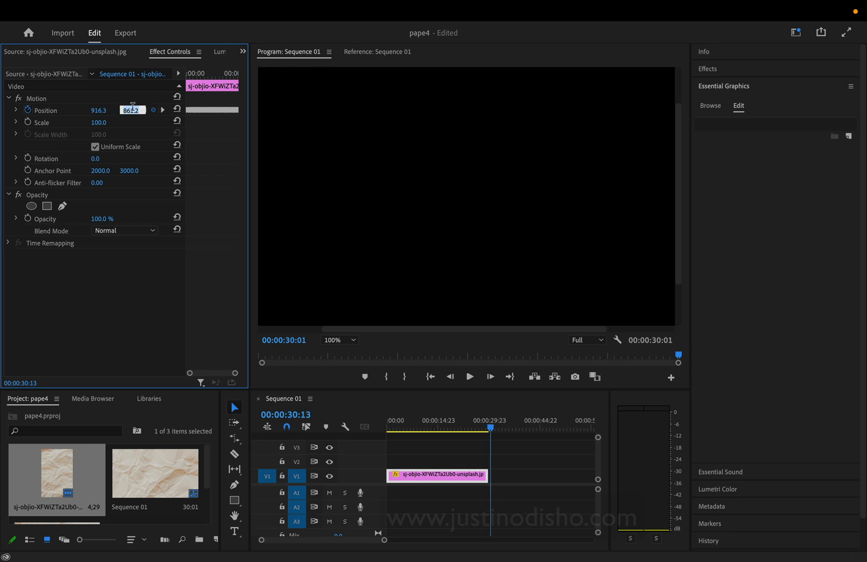
click(476, 426)
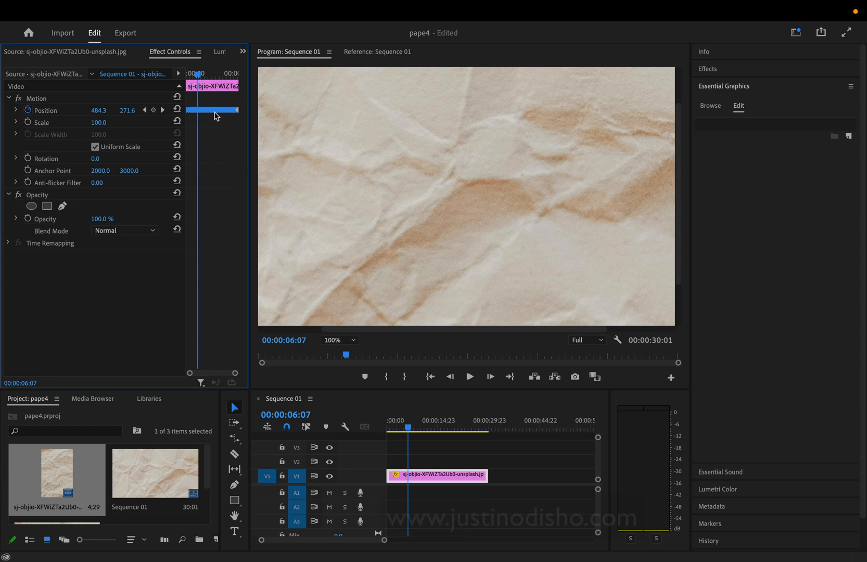
Step: Bring up the context menu for the selected Position keyframes
right_click(215, 115)
text(poster)
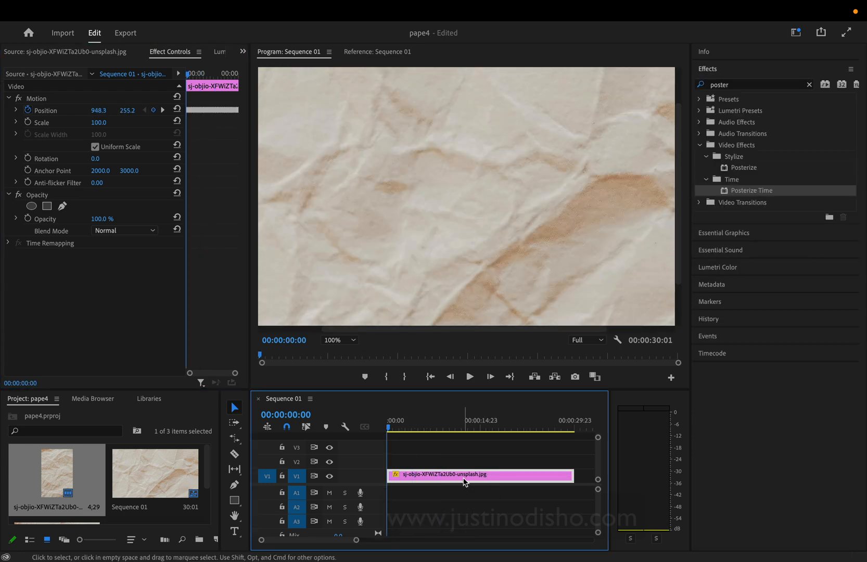
Step: Nest the paper clip into Nested Sequence 03 and select the new nest on the timeline
right_click(463, 481)
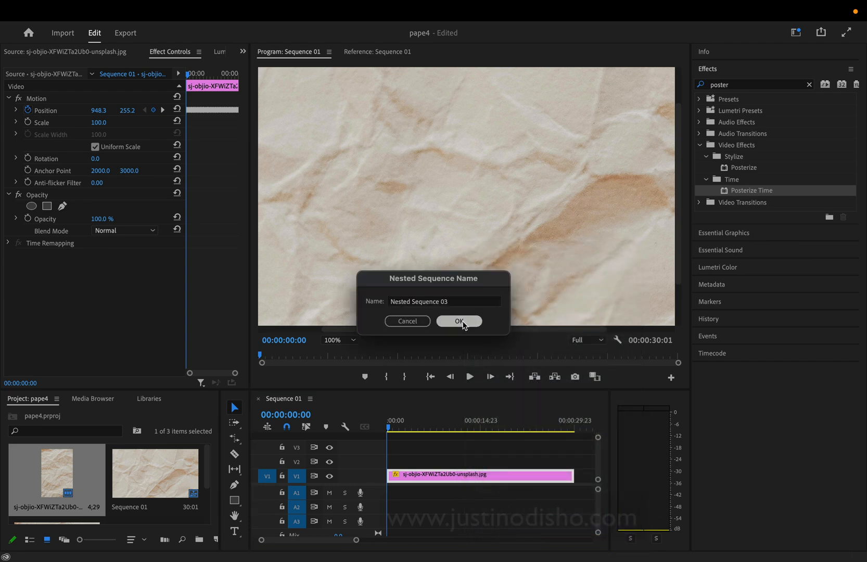
click(459, 321)
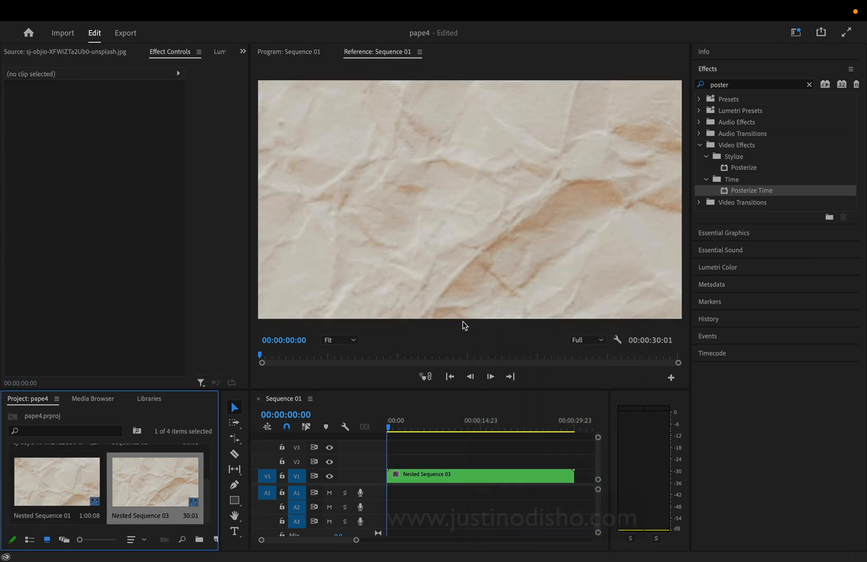
click(479, 475)
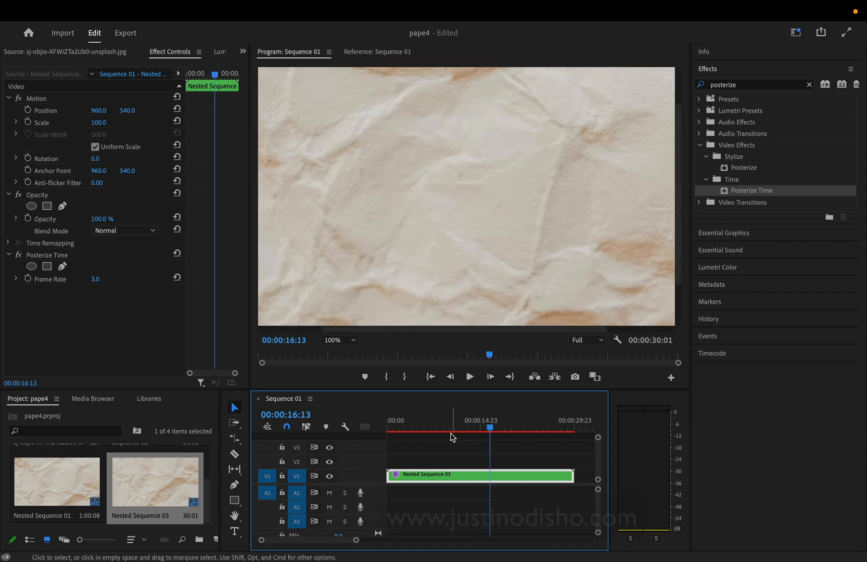
click(444, 430)
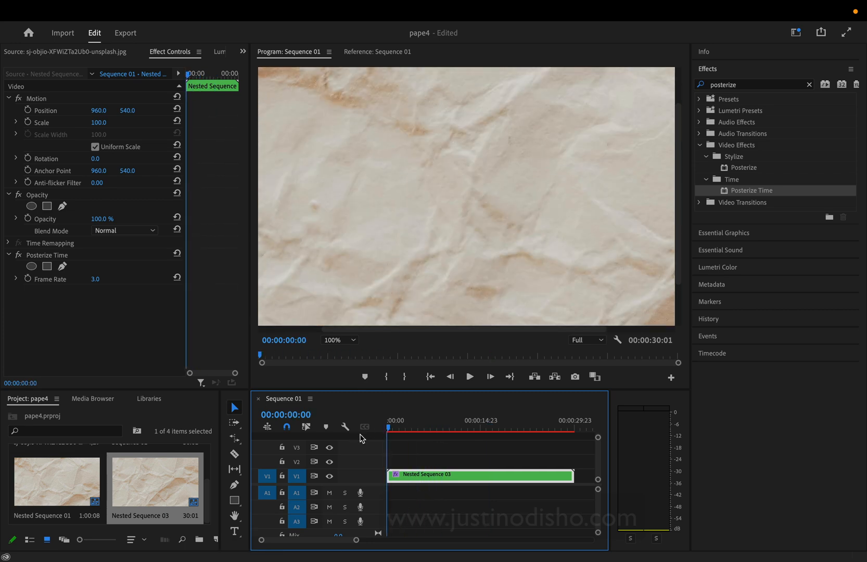
click(469, 376)
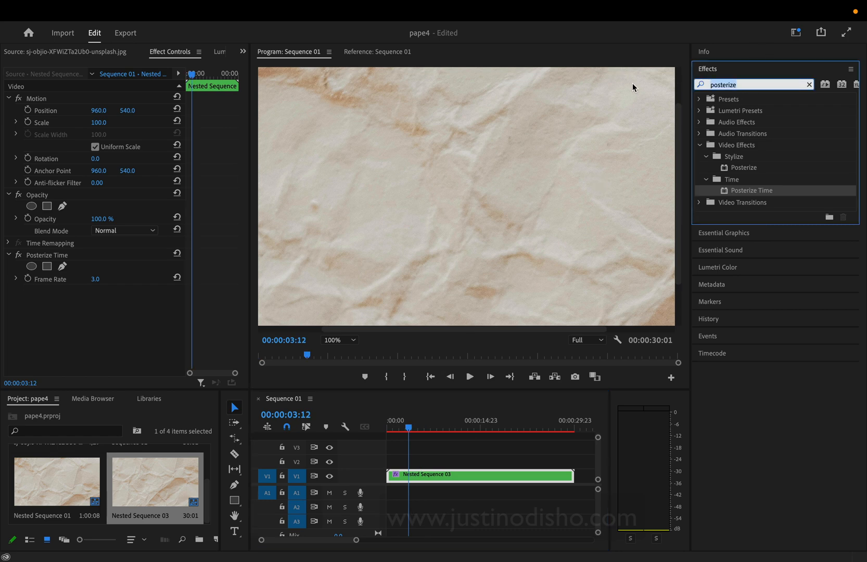
Step: Apply Tint to the nested clip and map its dark and light tones to blue
text(tint)
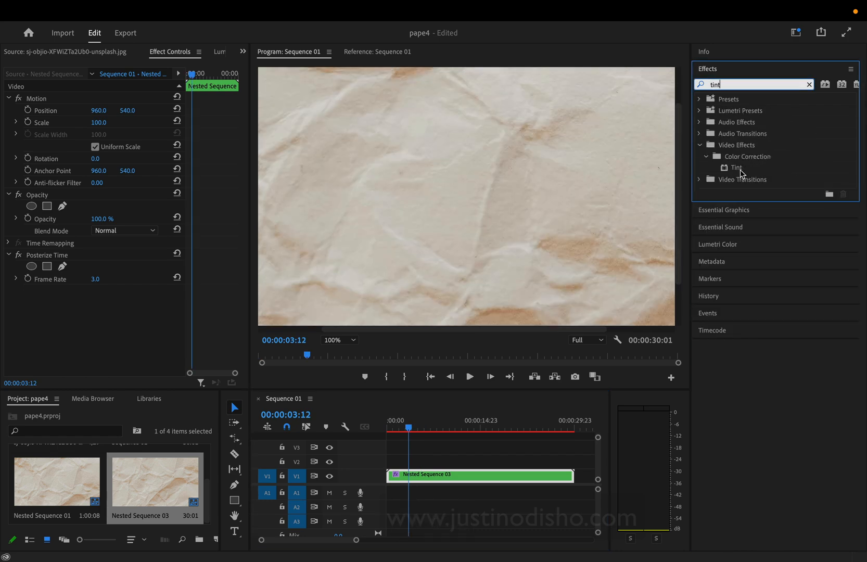
drag(735, 167, 445, 474)
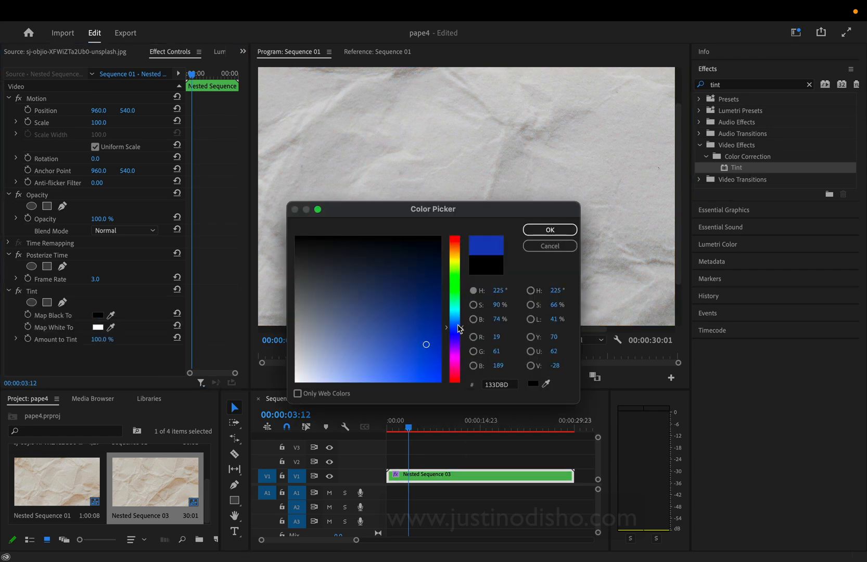
click(549, 229)
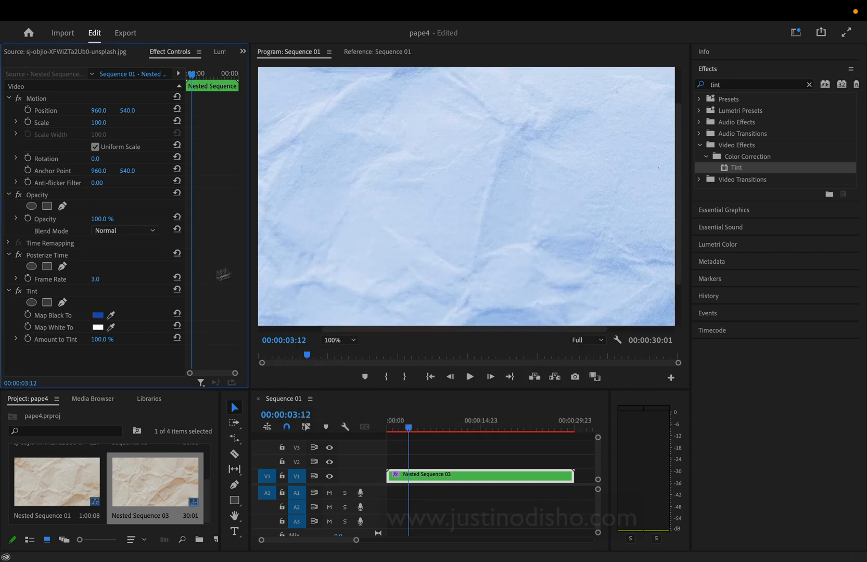
click(99, 315)
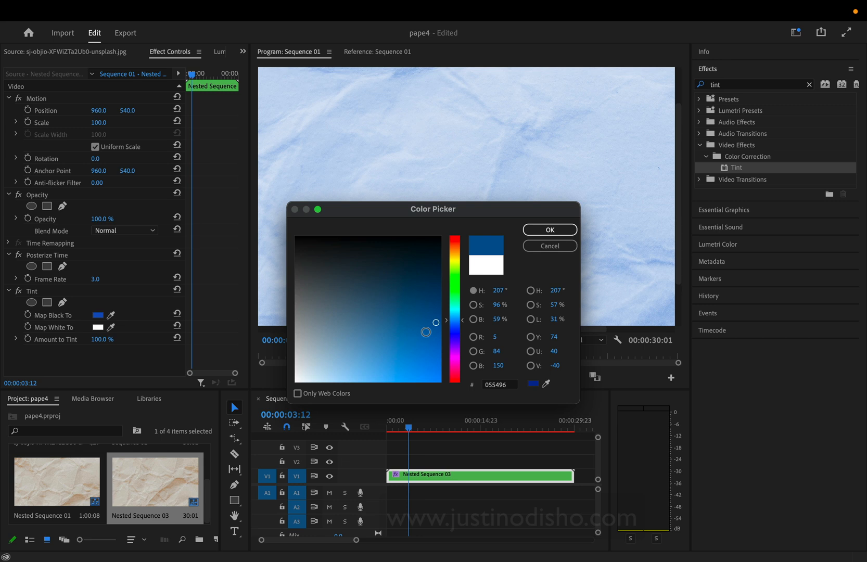
click(548, 230)
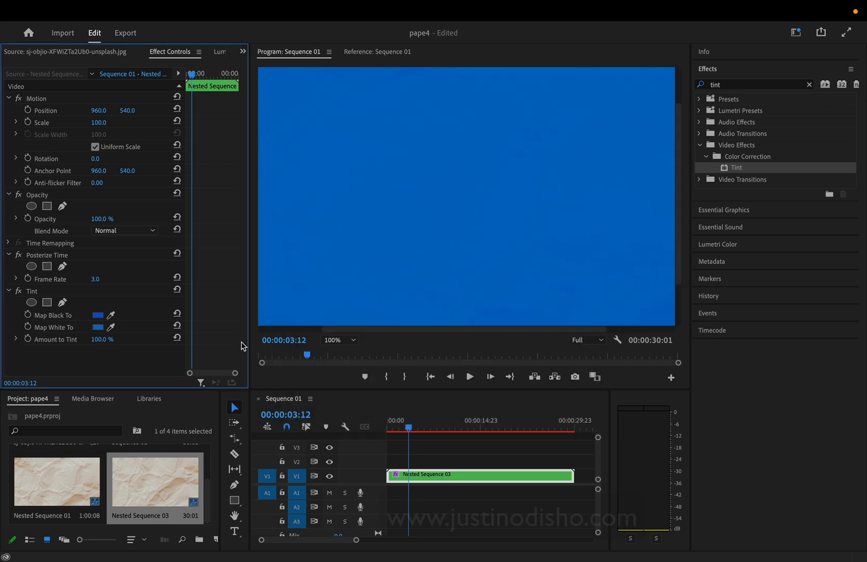
Step: Refine the Tint colours to dark navy for black and brighter blue for white
click(98, 315)
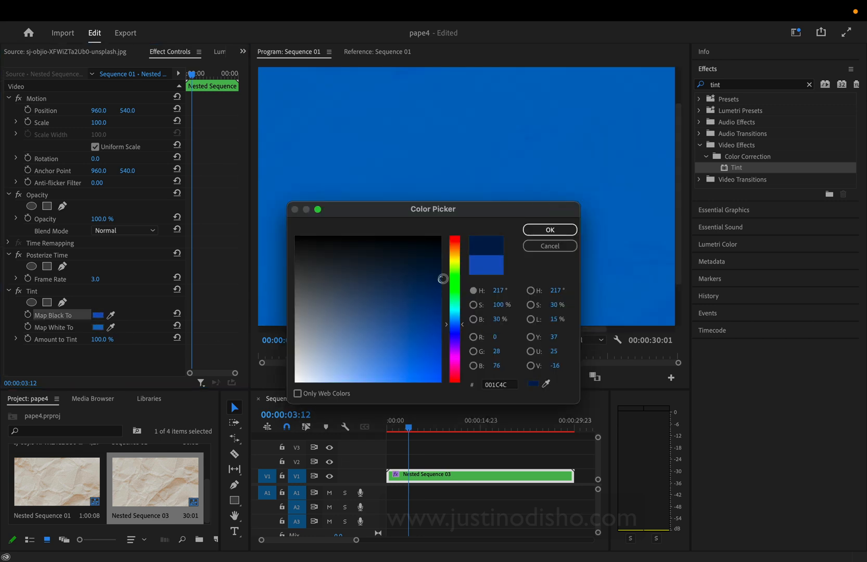
click(548, 230)
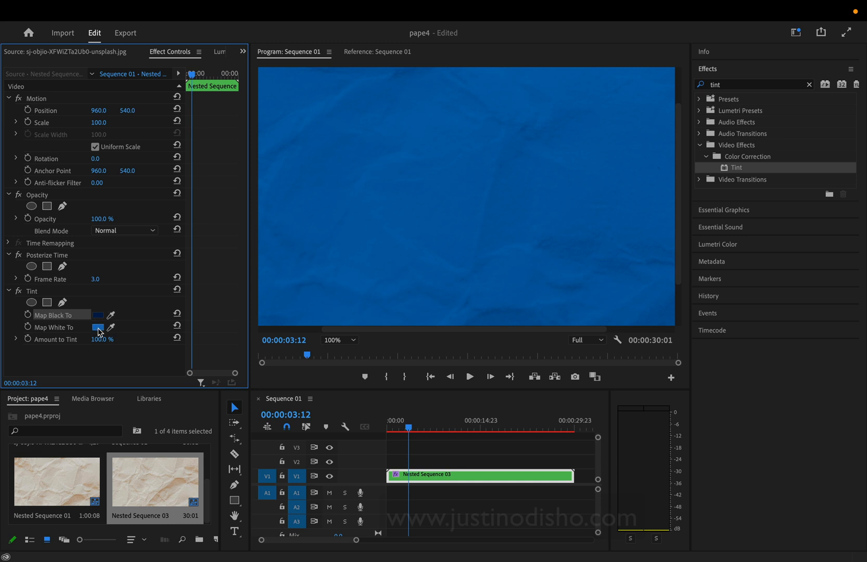
click(98, 327)
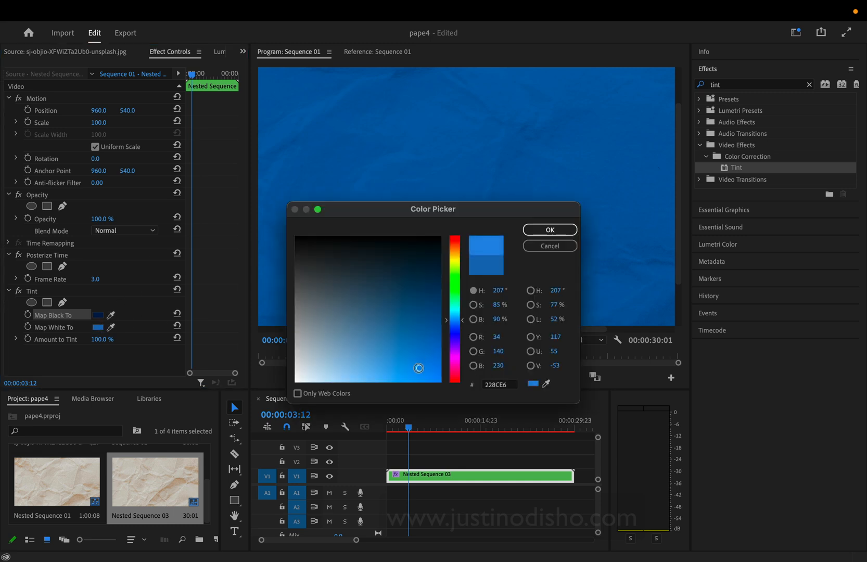
click(548, 229)
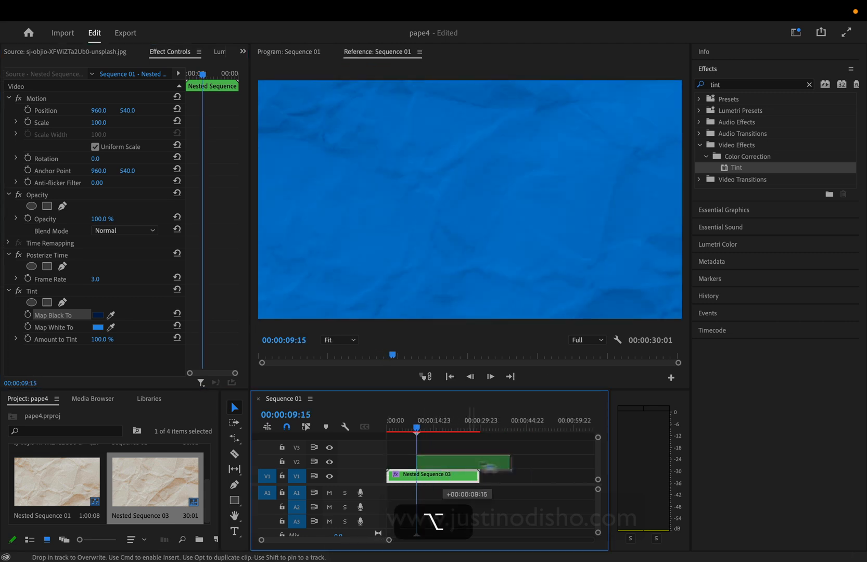
Step: Duplicate the nested blue paper clip, placing the copy right after the original on the timeline
drag(464, 475, 547, 477)
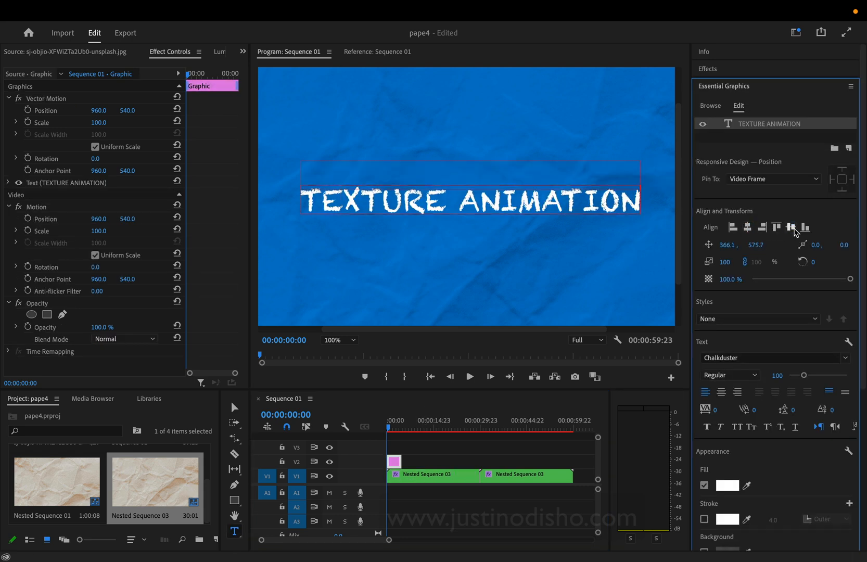
click(470, 377)
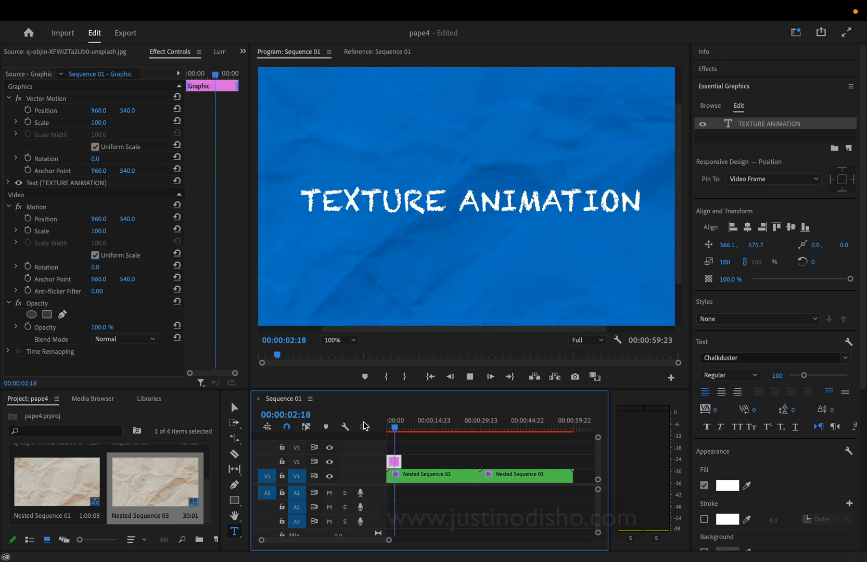
click(406, 427)
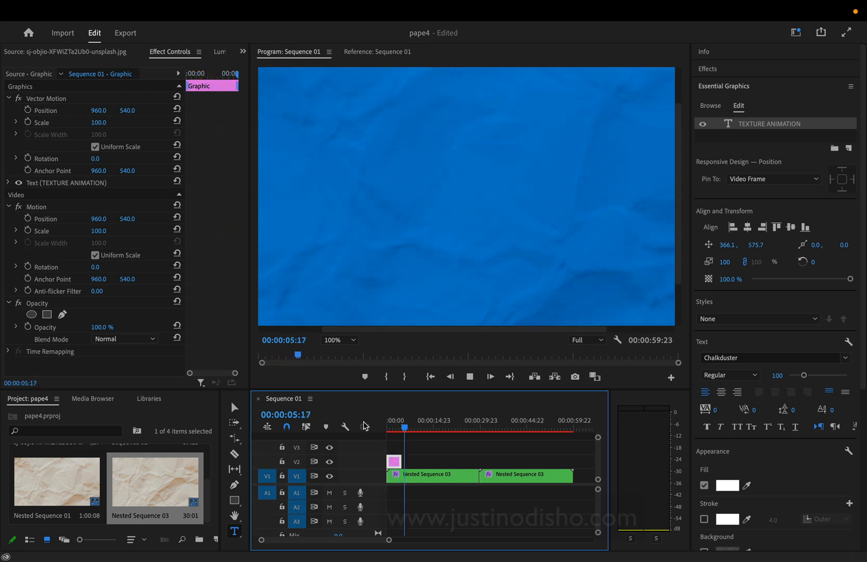